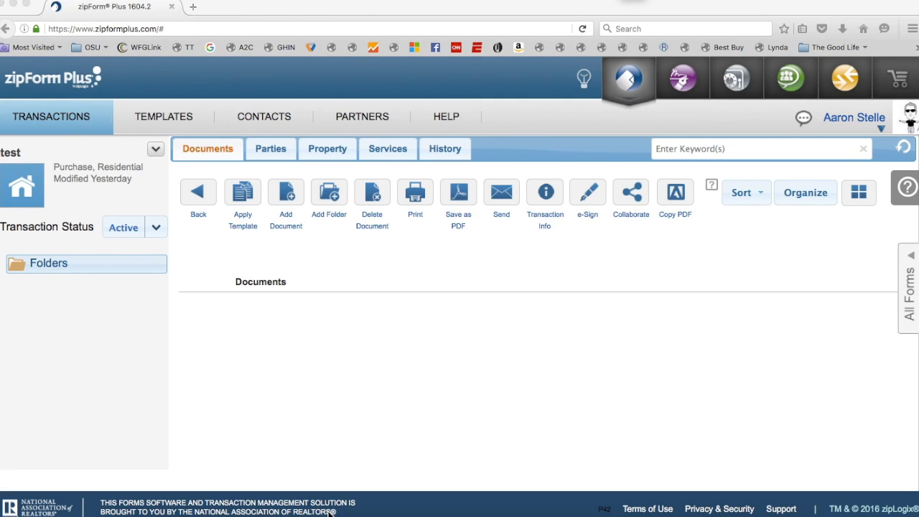
{"action": "mouse_move", "coordinate": [336, 411]}
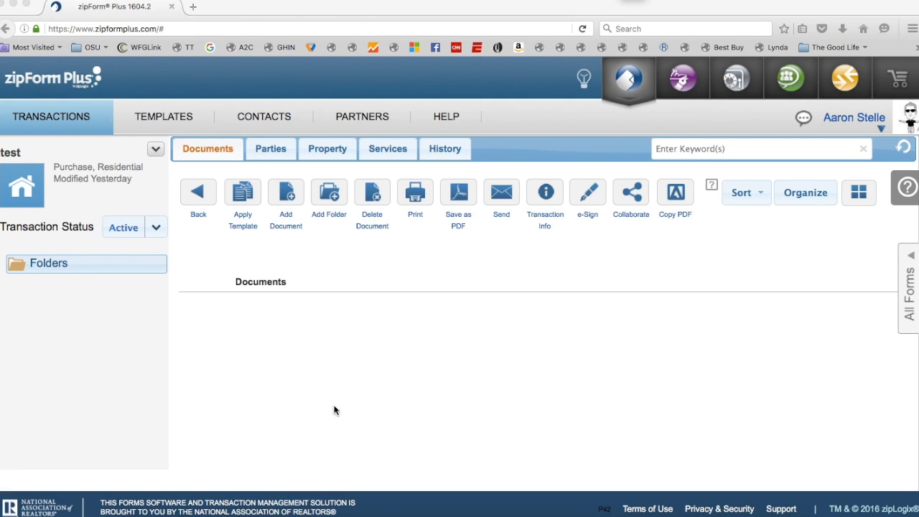
{"action": "mouse_move", "coordinate": [453, 373]}
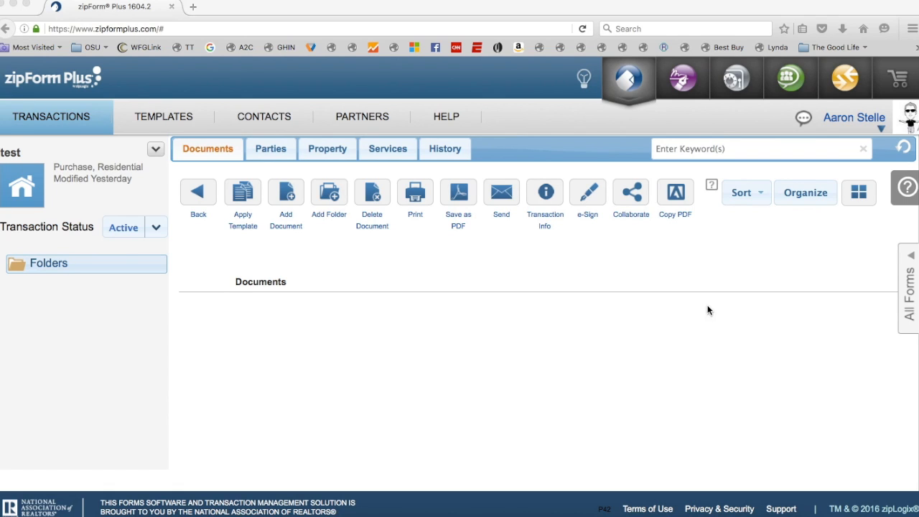
{"action": "mouse_move", "coordinate": [910, 304]}
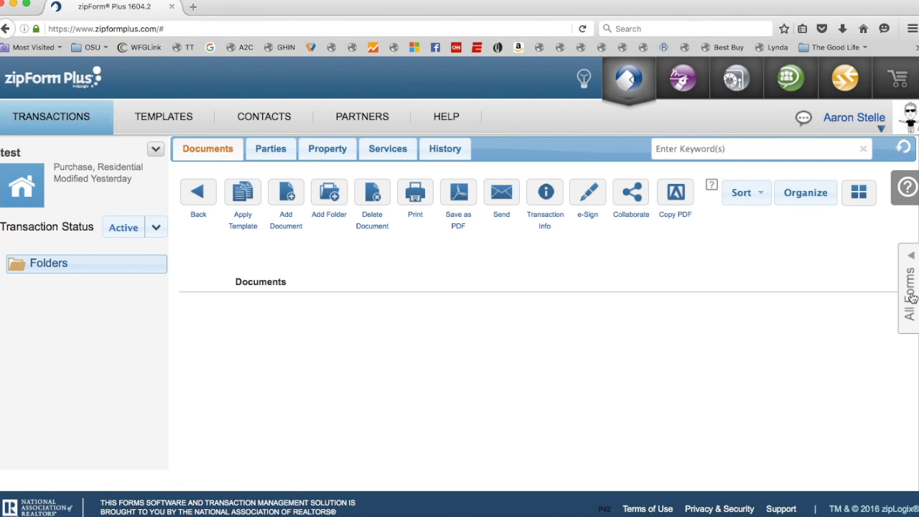
Step: Show the Oregon Real Estate Forms LLC library in the All Forms panel
{"action": "left_click", "coordinate": [906, 294]}
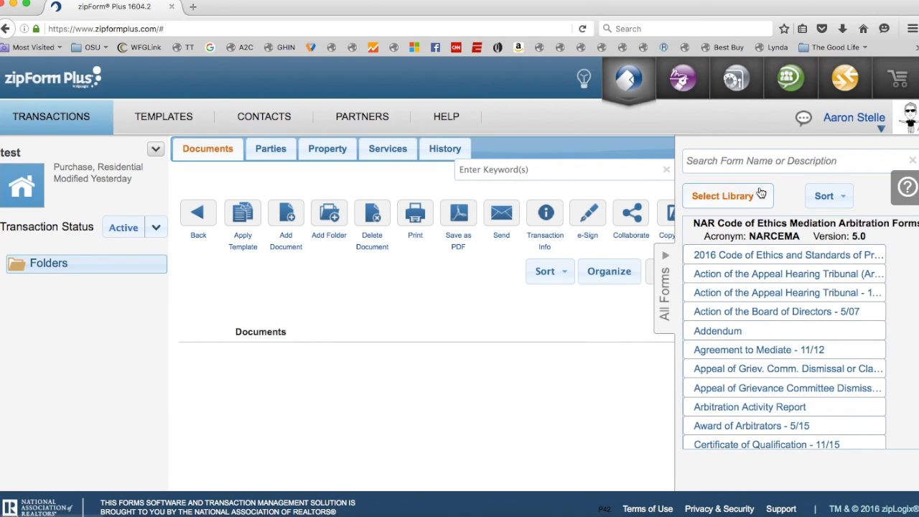
{"action": "left_click", "coordinate": [727, 195]}
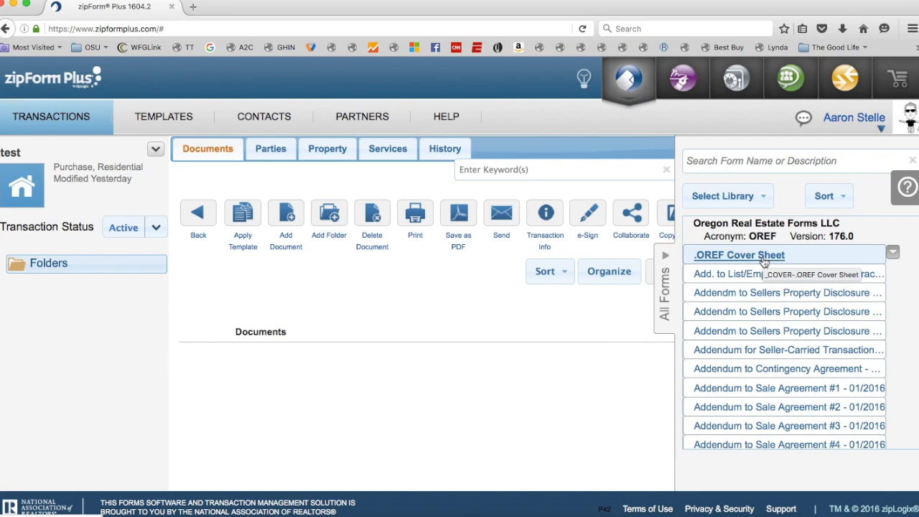
{"action": "mouse_move", "coordinate": [869, 135]}
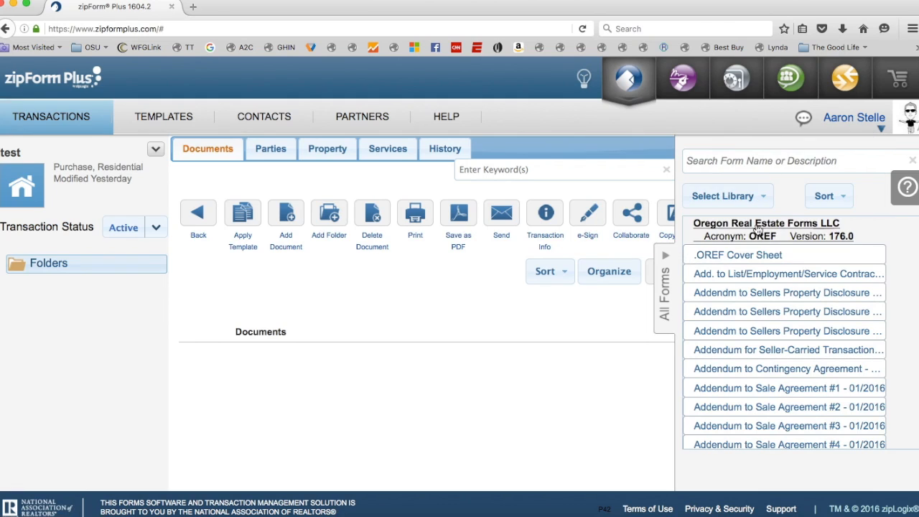
Step: Go to the profile's Form Libraries list, where NARCEMA is first and OREF third
{"action": "left_click", "coordinate": [853, 118]}
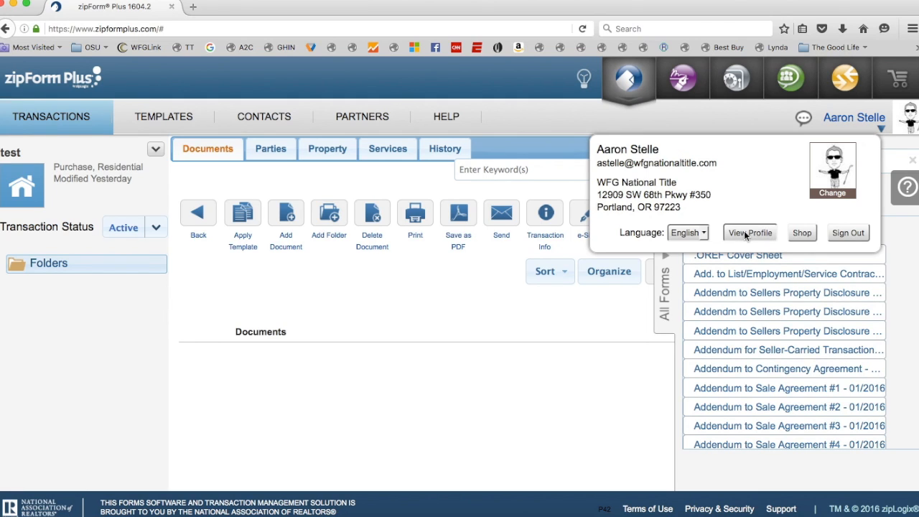
{"action": "left_click", "coordinate": [750, 232]}
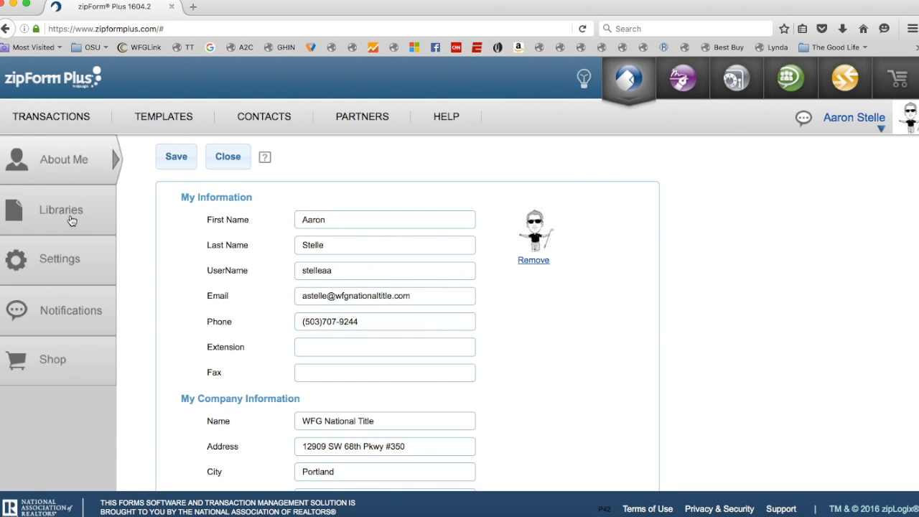
{"action": "left_click", "coordinate": [61, 210]}
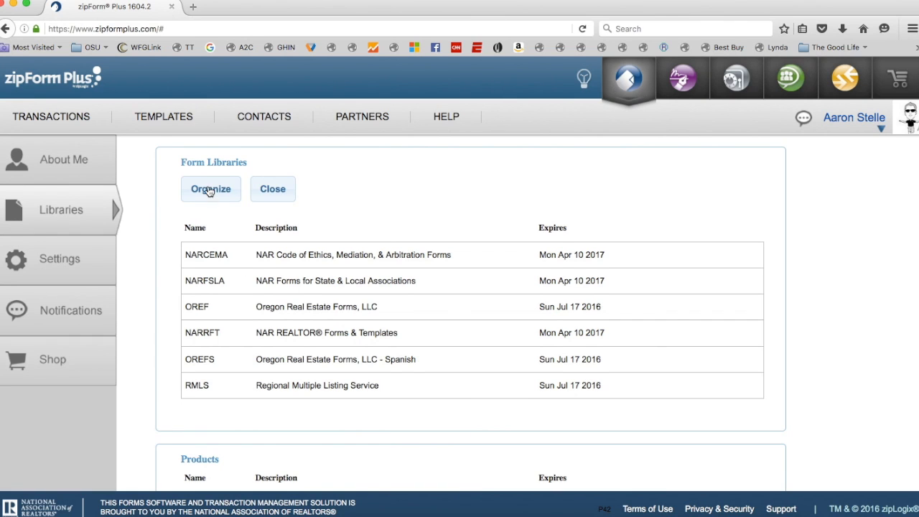
Step: Move OREF to the top of the form library order and save it
{"action": "left_click", "coordinate": [210, 189]}
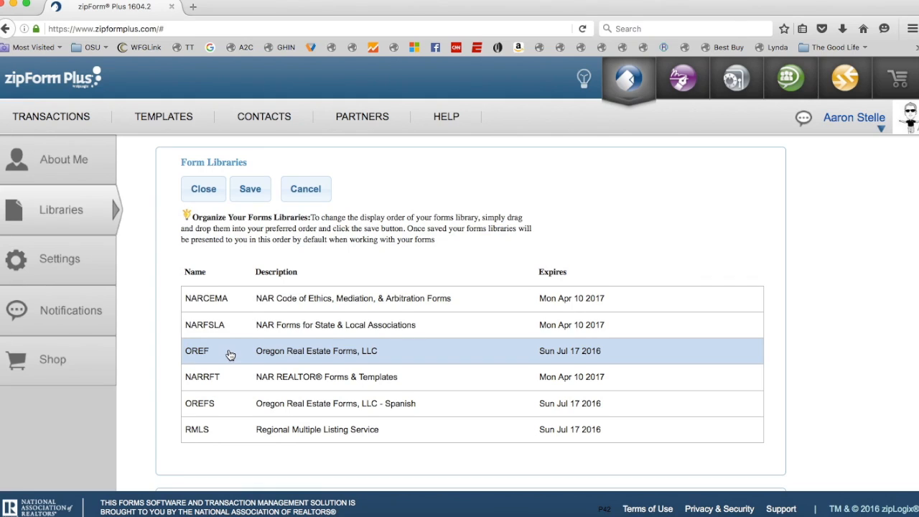
{"action": "left_click_drag", "start_coordinate": [230, 351], "coordinate": [221, 316]}
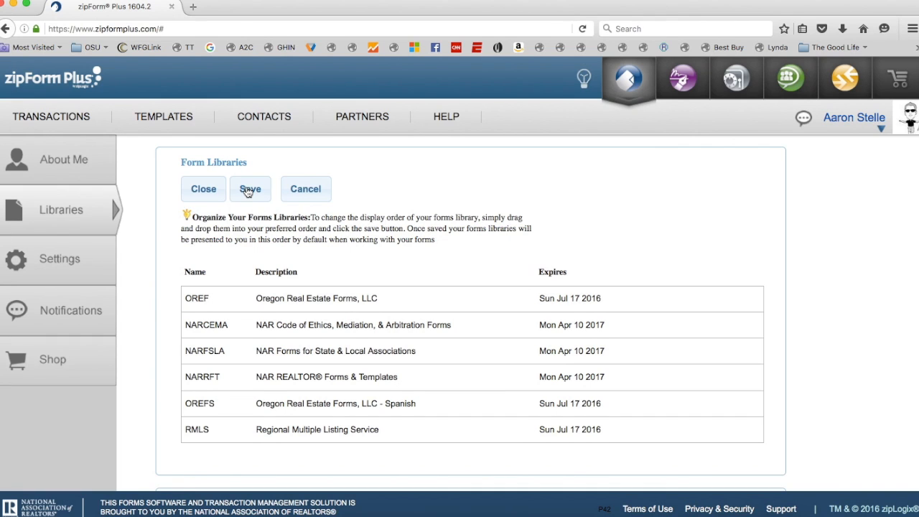
{"action": "left_click", "coordinate": [250, 188]}
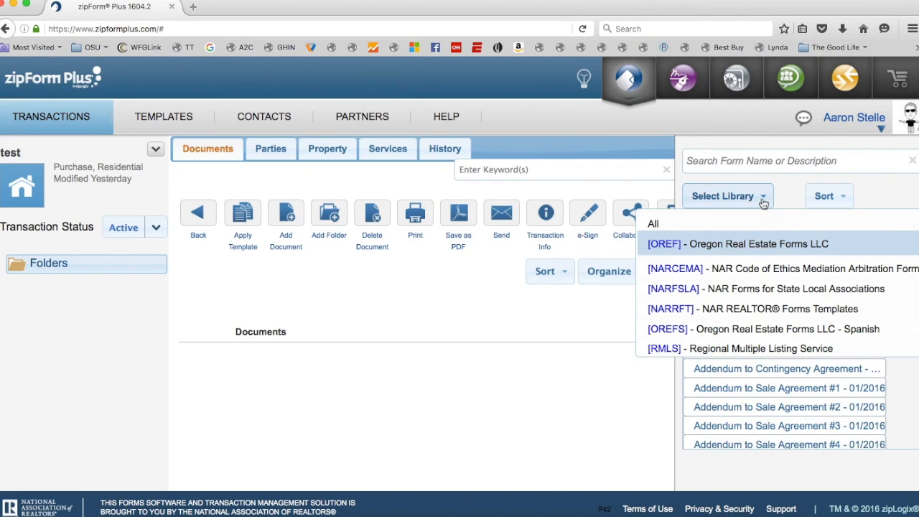
{"action": "mouse_move", "coordinate": [554, 270]}
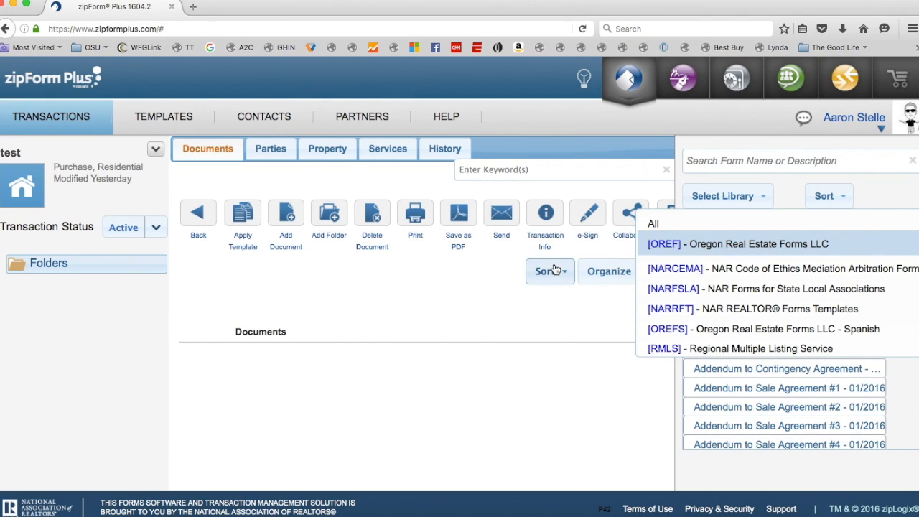
Step: Dismiss the Select Library list, leaving the OREF (version 176.0) forms displayed
{"action": "left_click", "coordinate": [663, 244]}
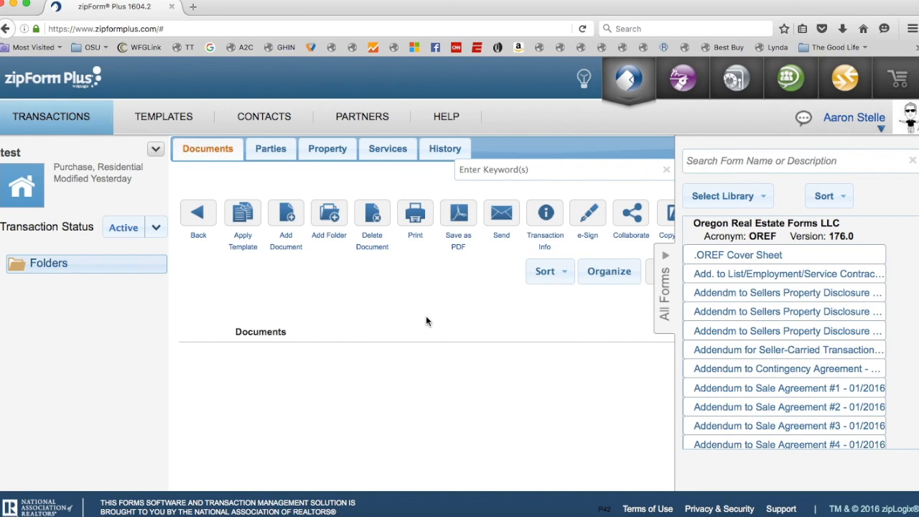
{"action": "mouse_move", "coordinate": [270, 457]}
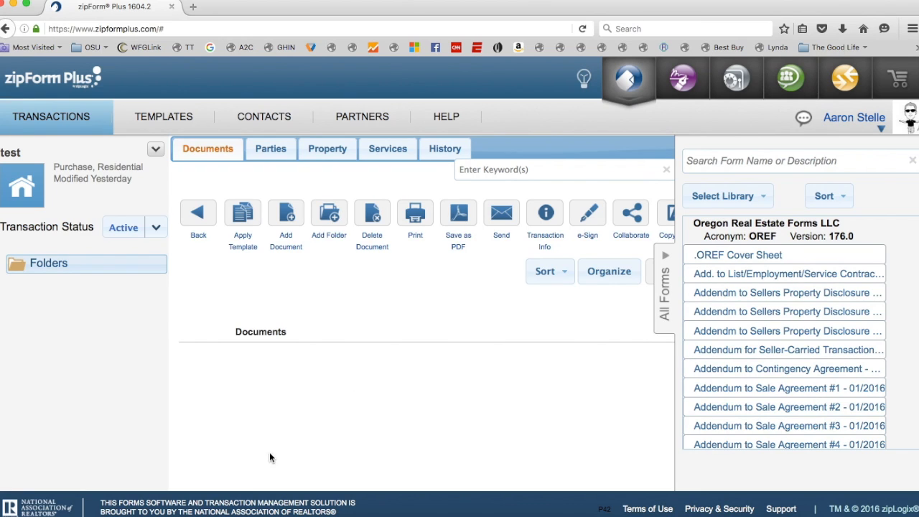